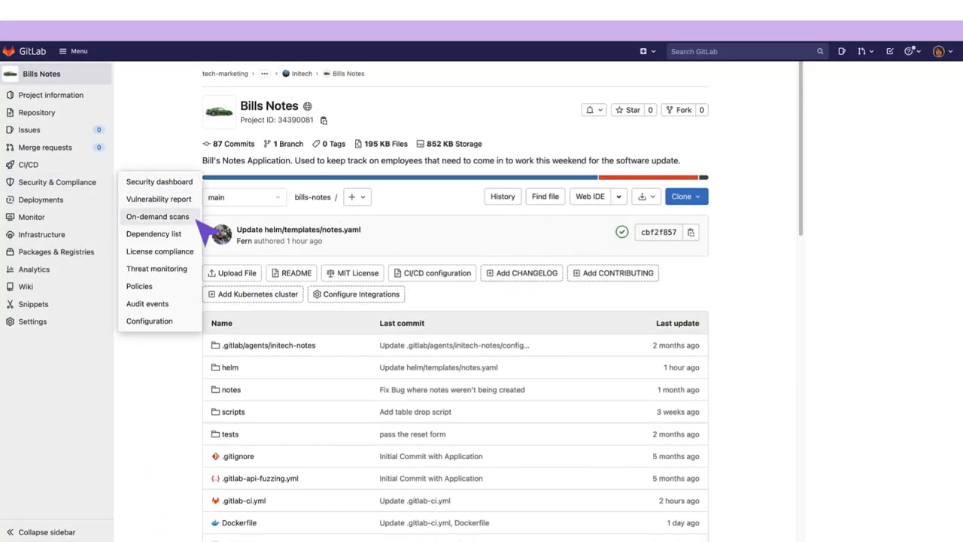
- Start a new DAST scan from the Bills Notes project's On-demand scans page
left_click(157, 217)
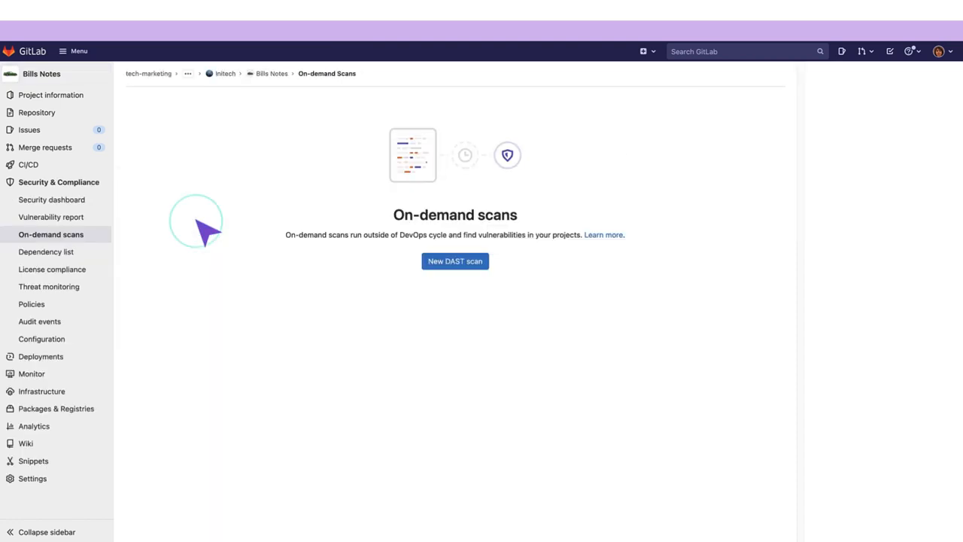
mouse_move(429, 300)
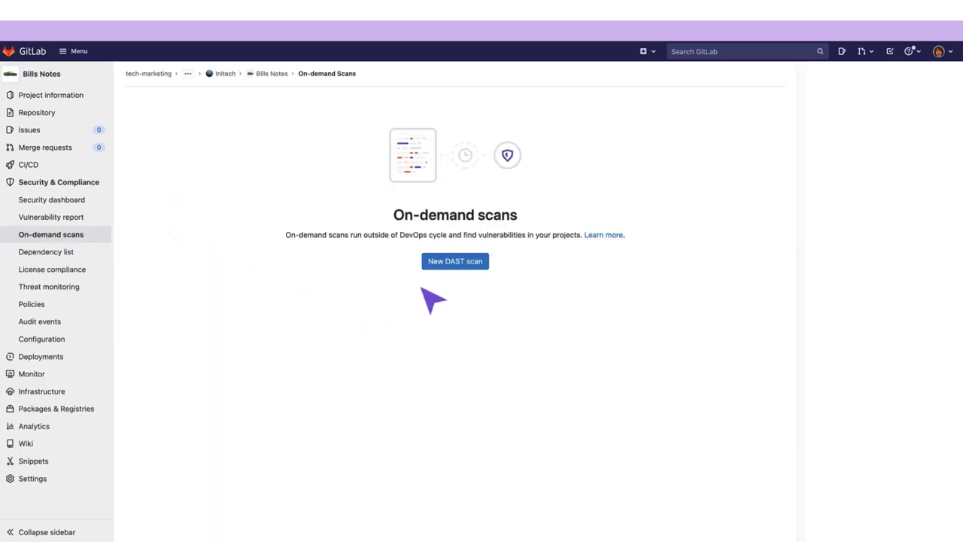
left_click(455, 262)
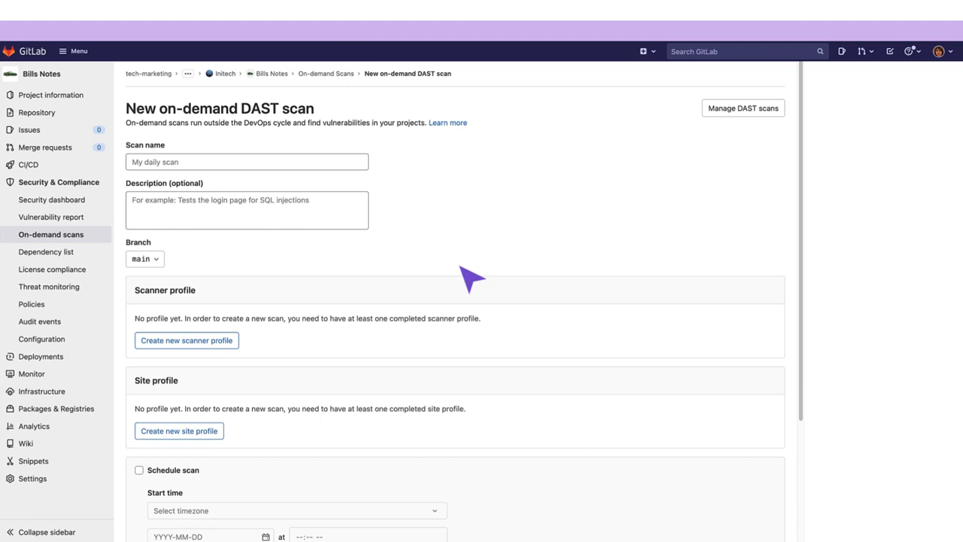
- Save a new scanner profile 'notes staging' with Show debug messages enabled for the scan
left_click(187, 340)
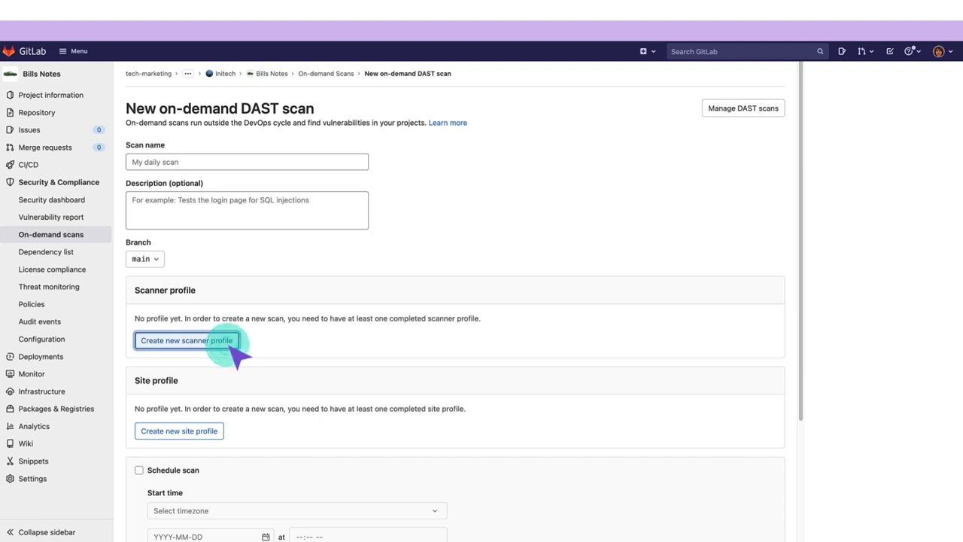
left_click(187, 340)
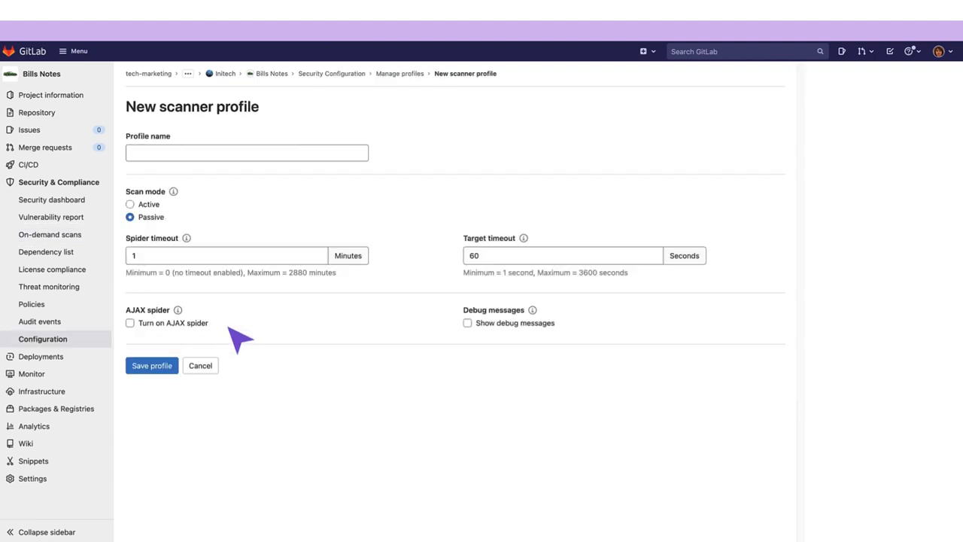
left_click(247, 154)
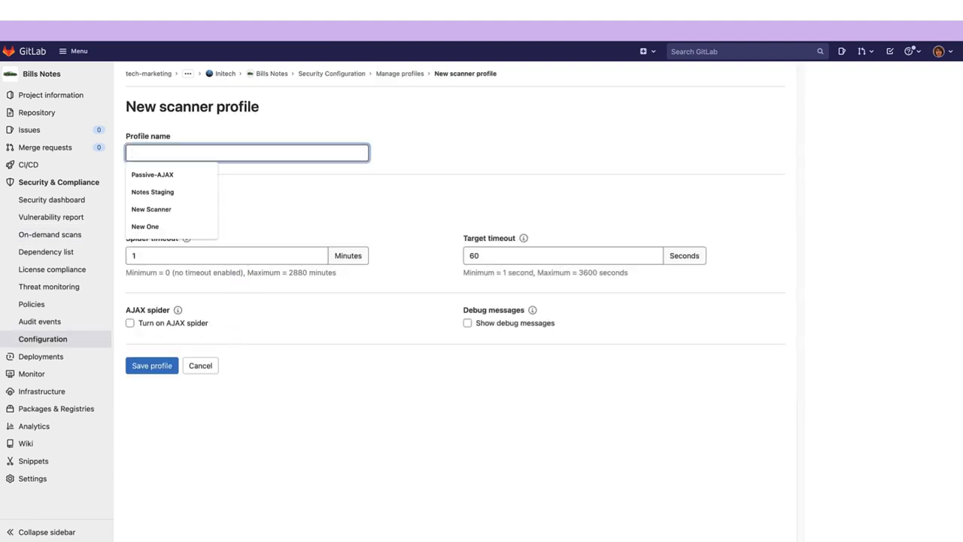
type("notes")
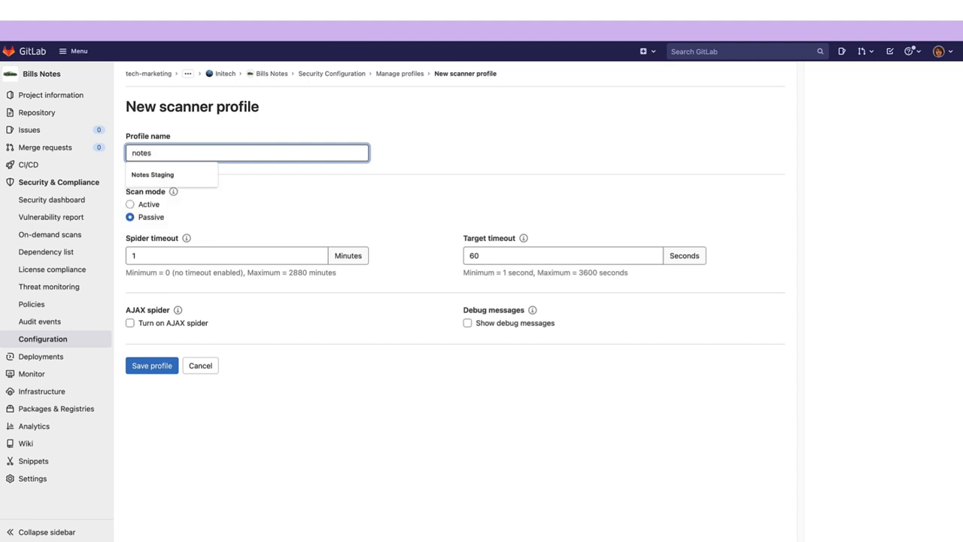
type("staging")
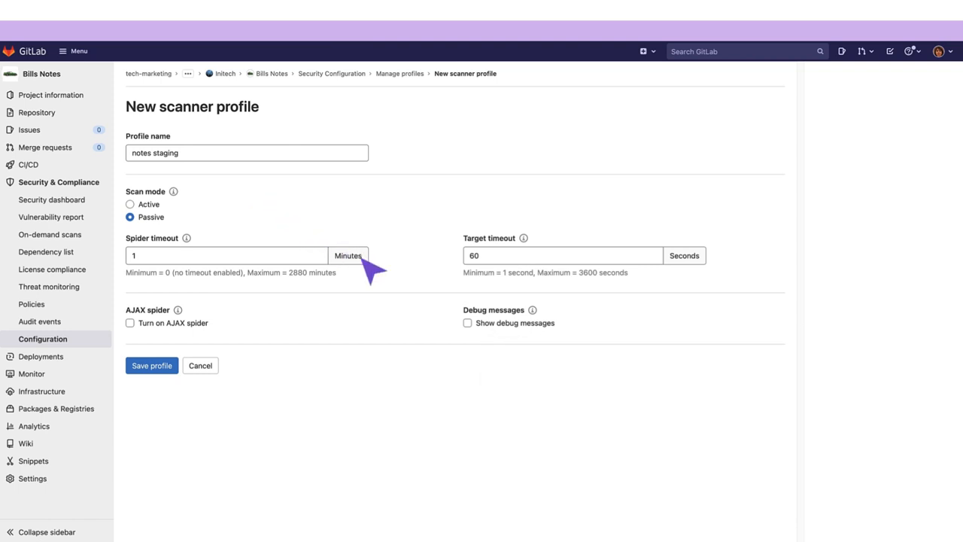
left_click(466, 323)
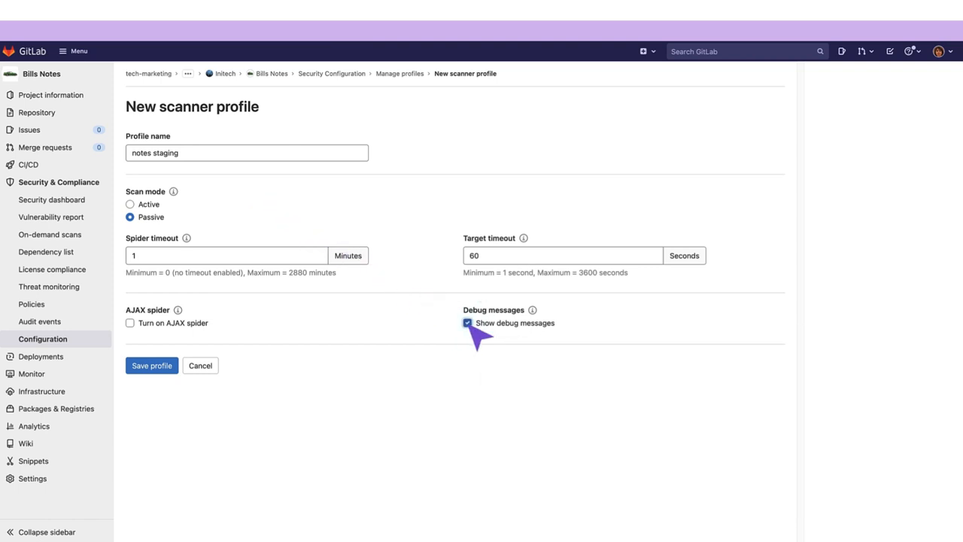
left_click(150, 365)
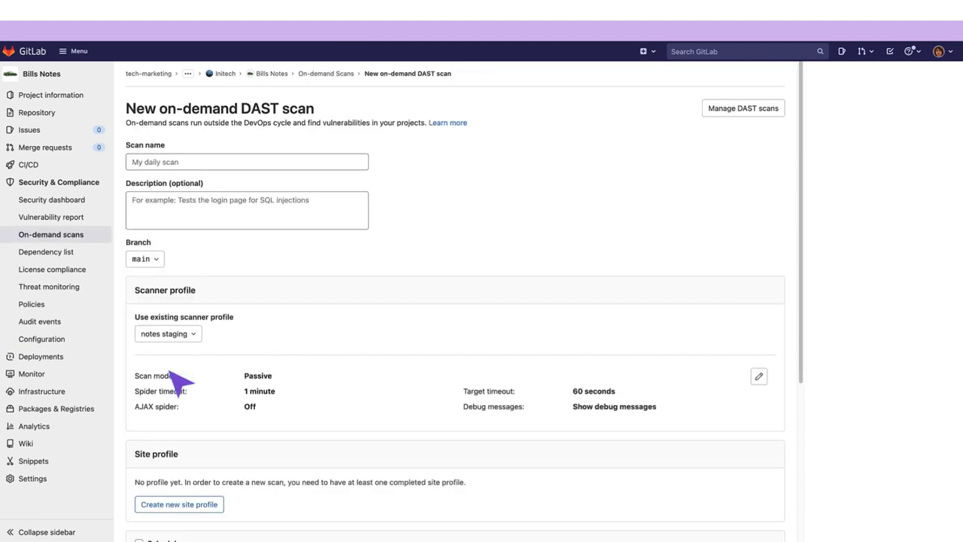
mouse_move(226, 346)
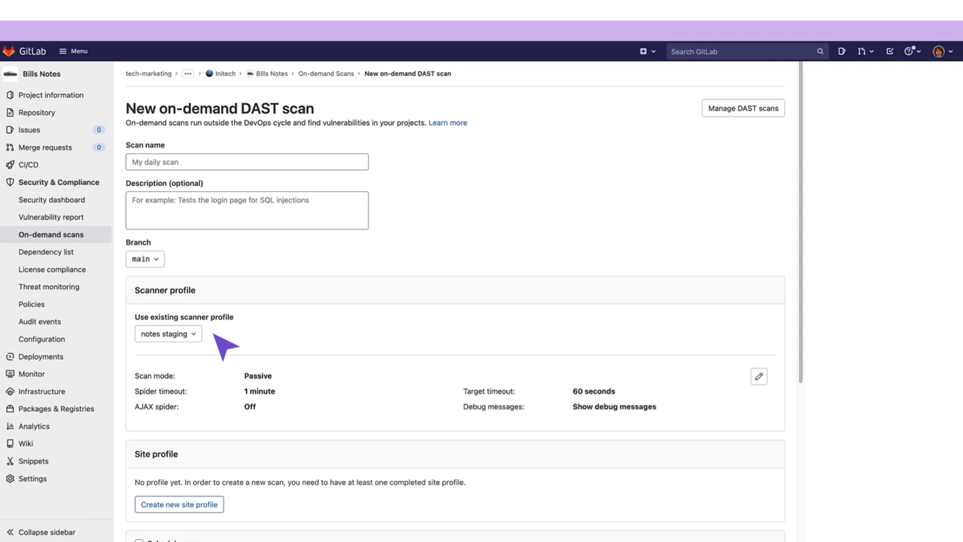
scroll("down", 3)
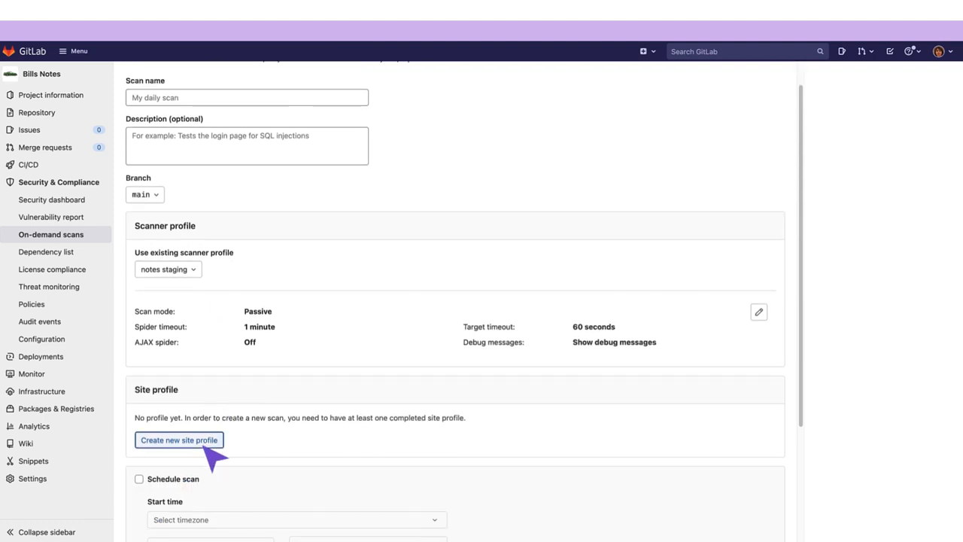
left_click(178, 440)
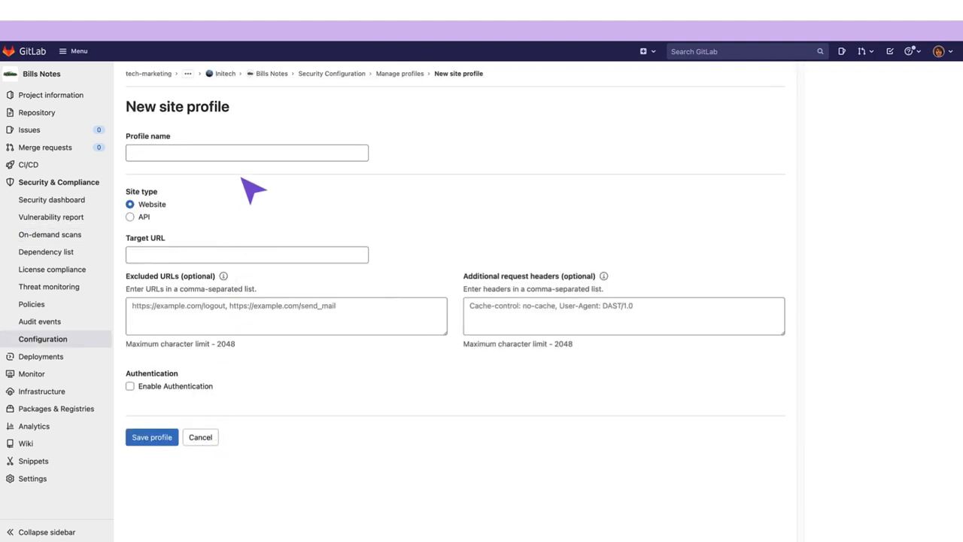
left_click(247, 154)
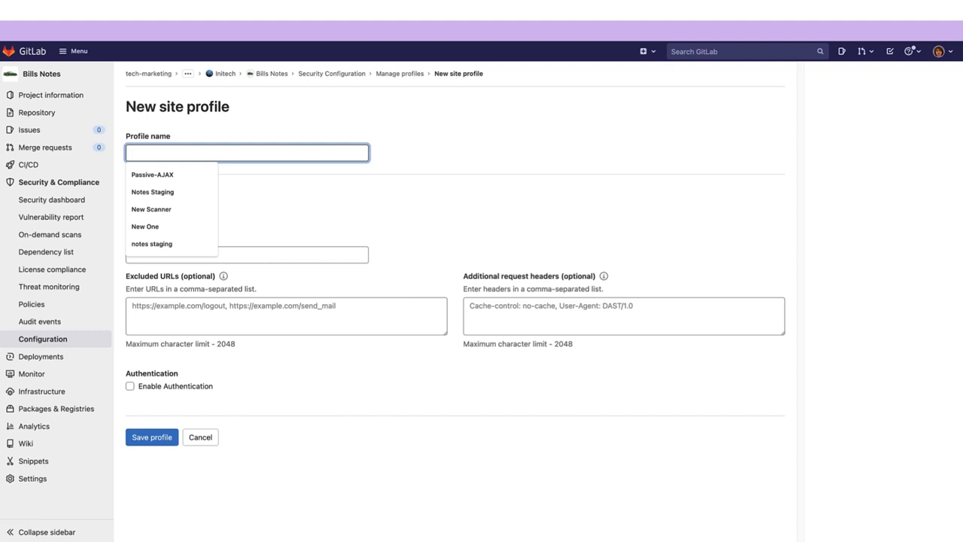
left_click(247, 154)
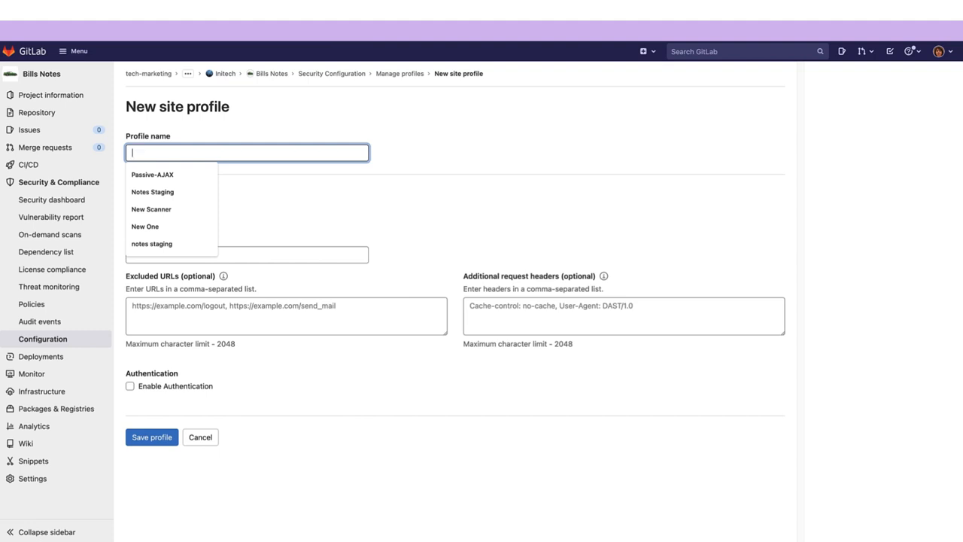
type("notes staging")
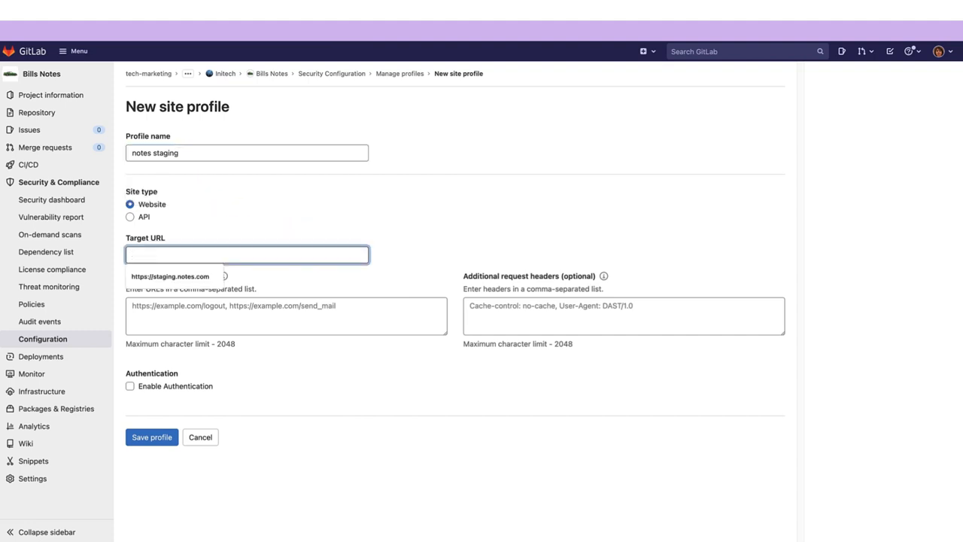
mouse_move(286, 278)
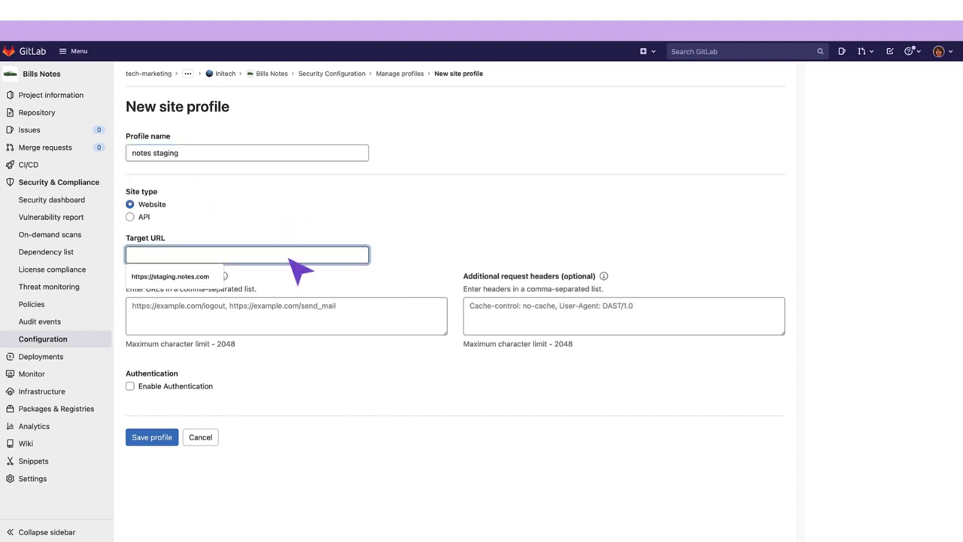
type("https://staging.notes.com")
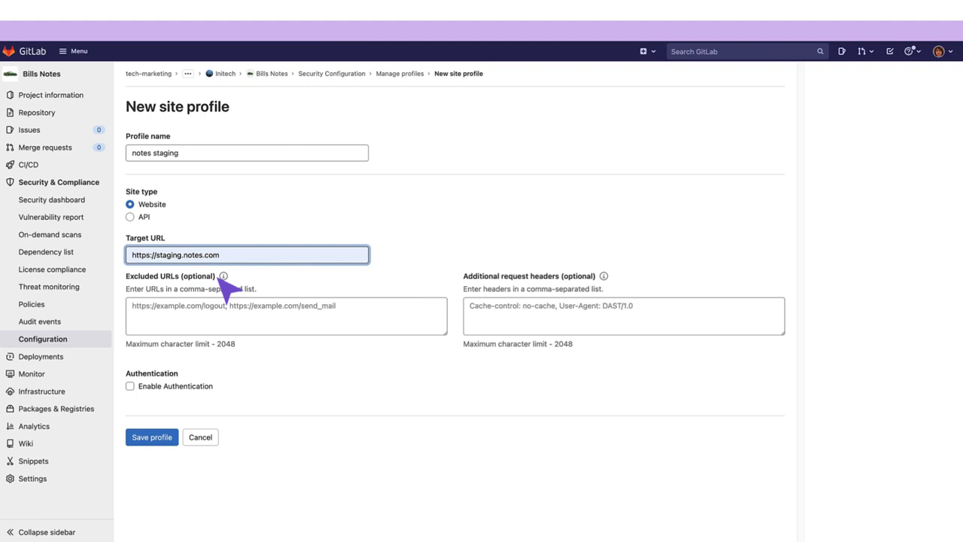
left_click(152, 436)
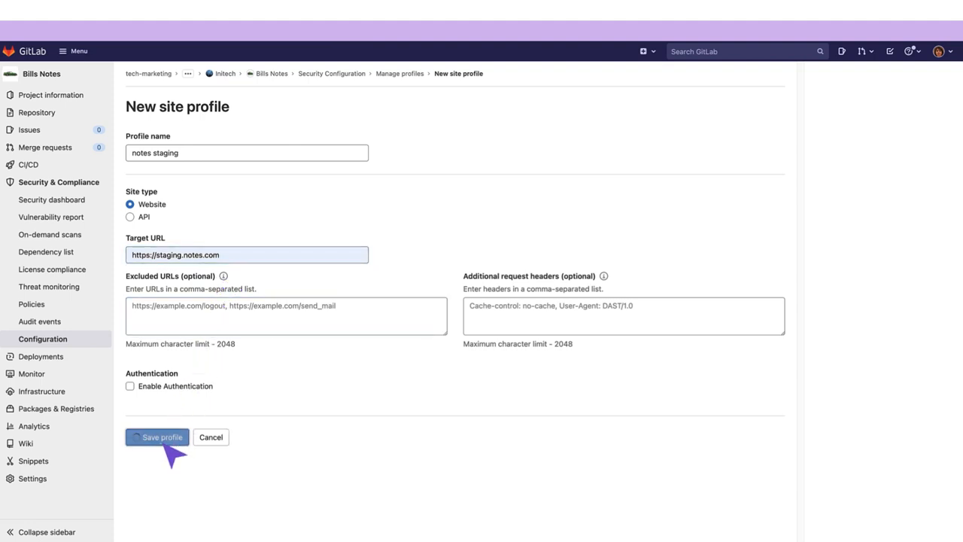
left_click(156, 437)
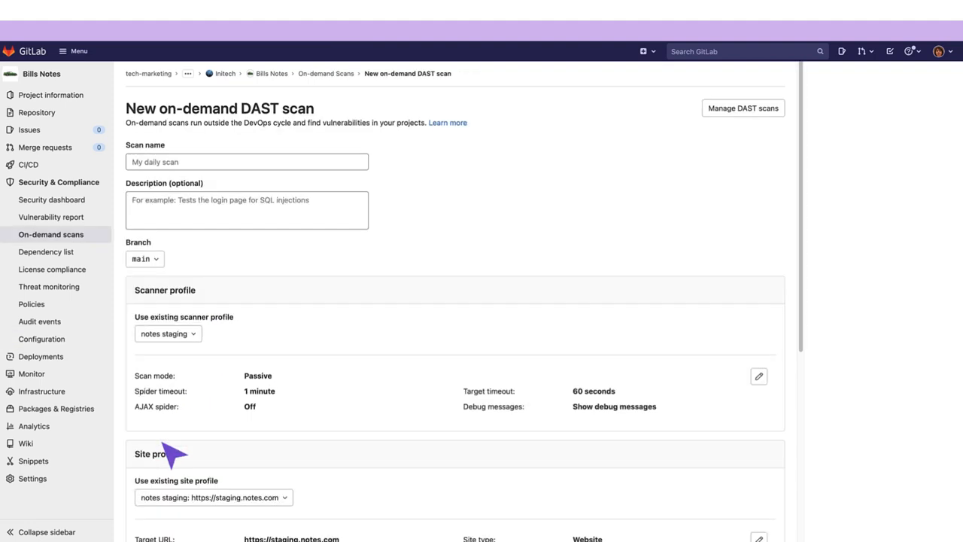
- Name the scan 'notes staging - Thursday' with description 'Scan newest staging code push.'
left_click(247, 163)
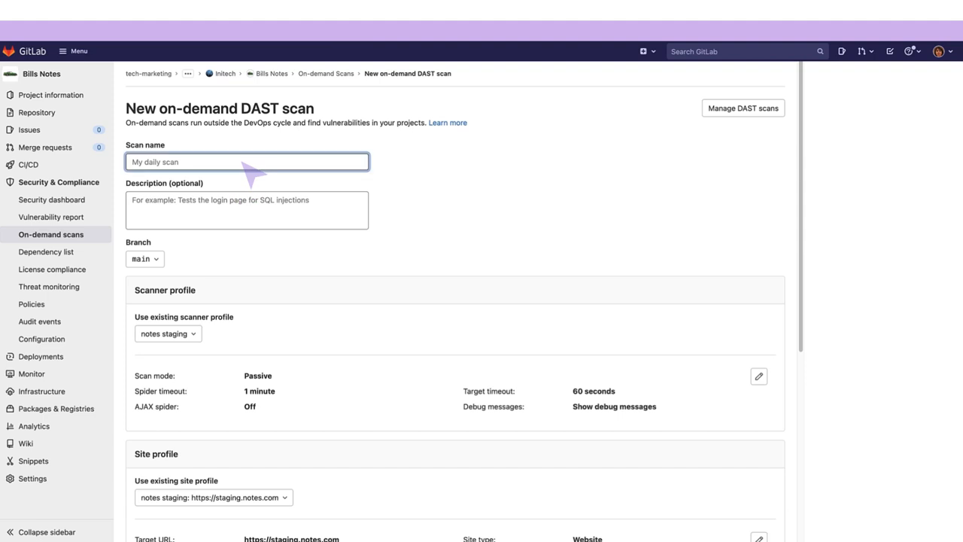
type("notes staging -")
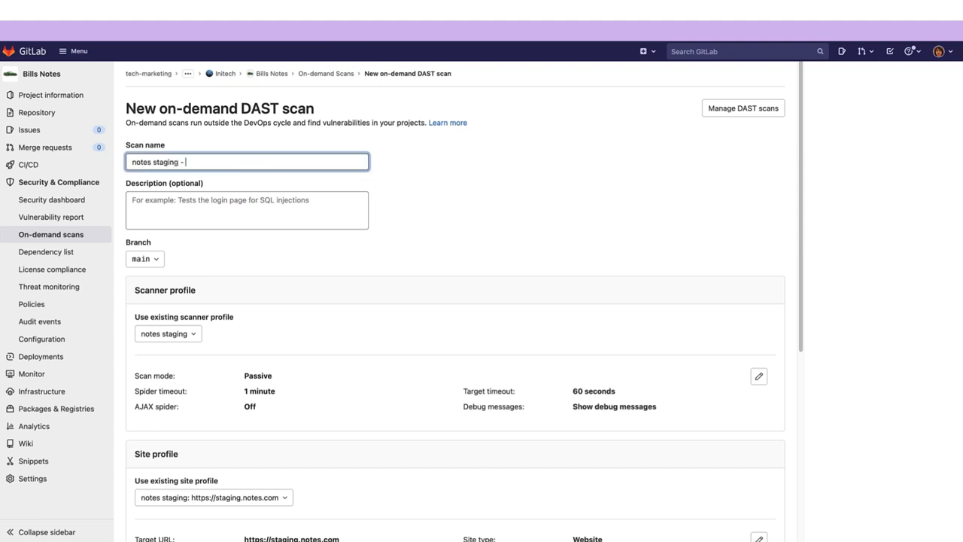
type("Thursday")
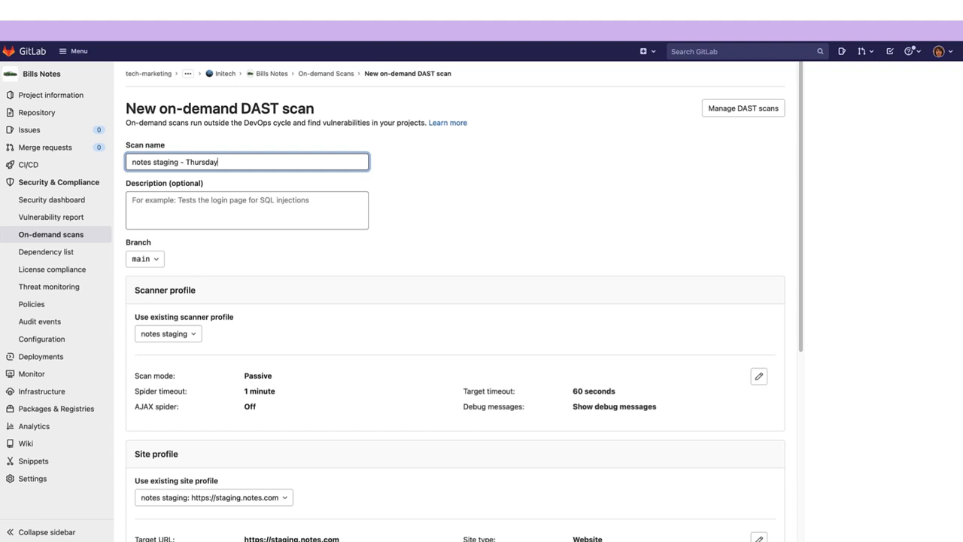
type("Scan newest staging code push.")
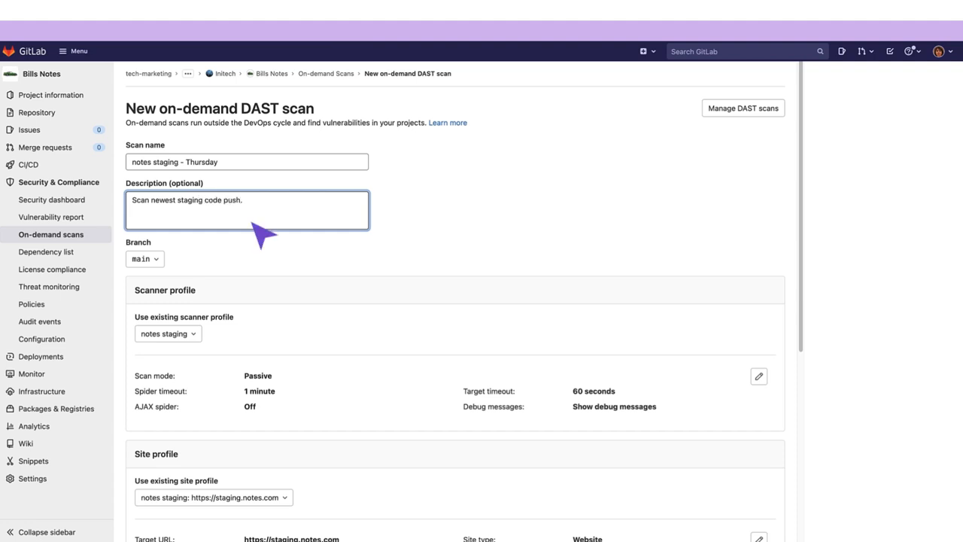
- Enable Schedule scan with Central Time (US & Canada), start 2022-03-10 at 01:00 PM, repeating weekly
scroll("down", 3)
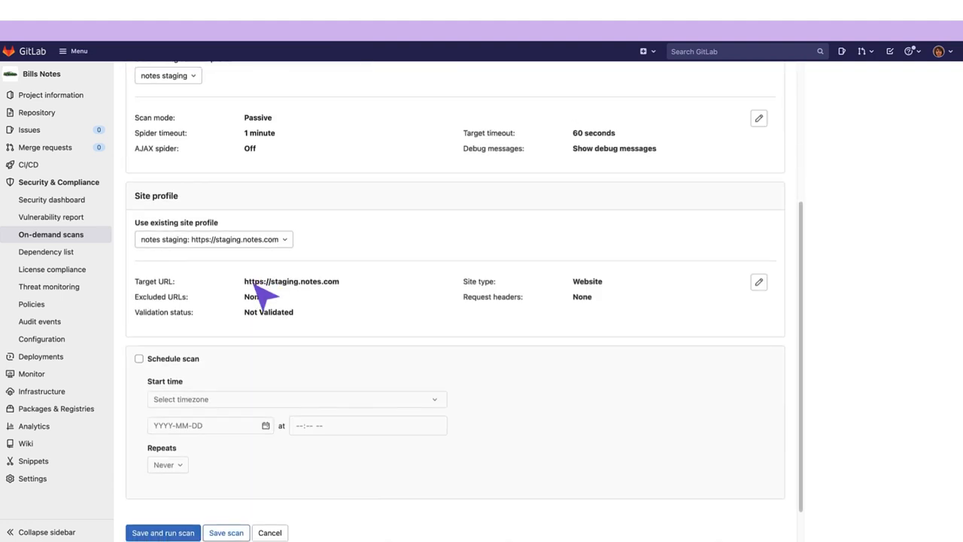
scroll("down", 3)
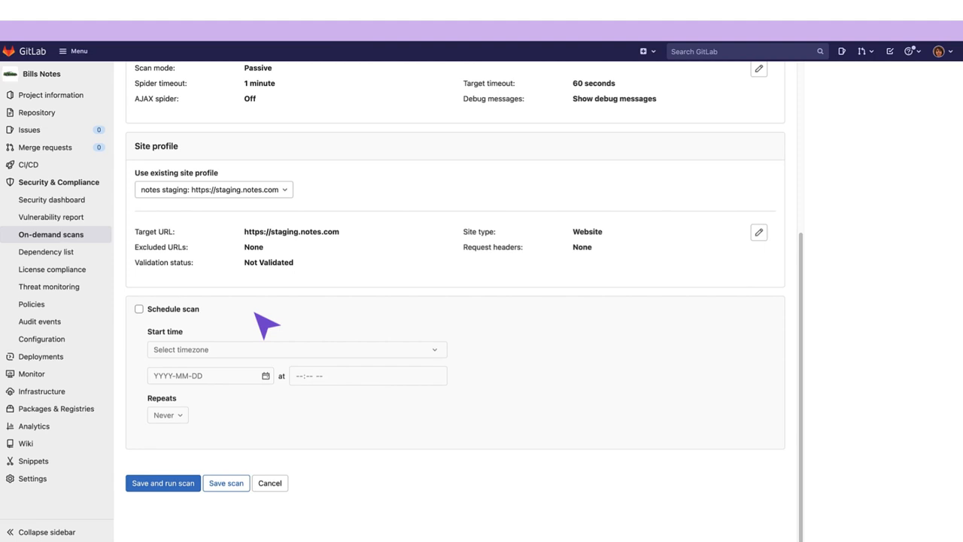
left_click(138, 310)
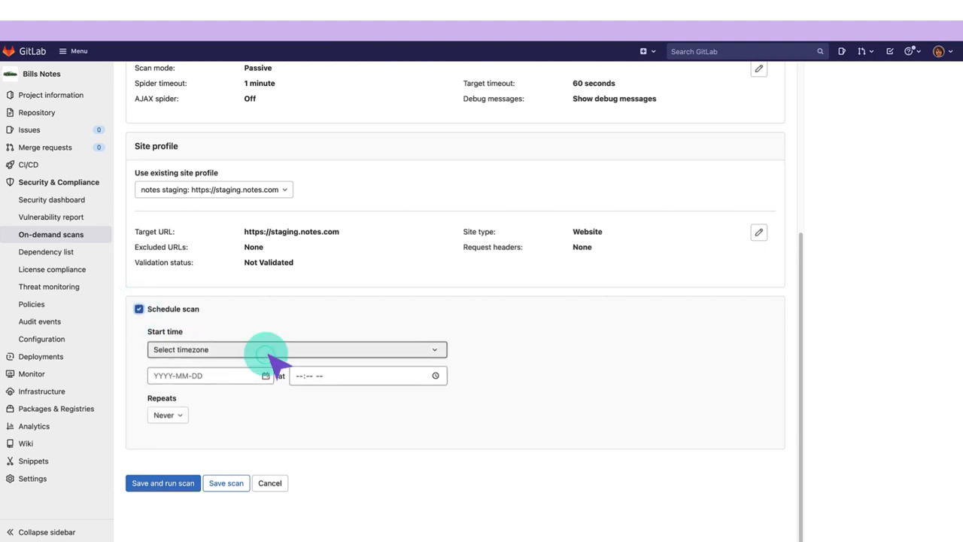
type("Central")
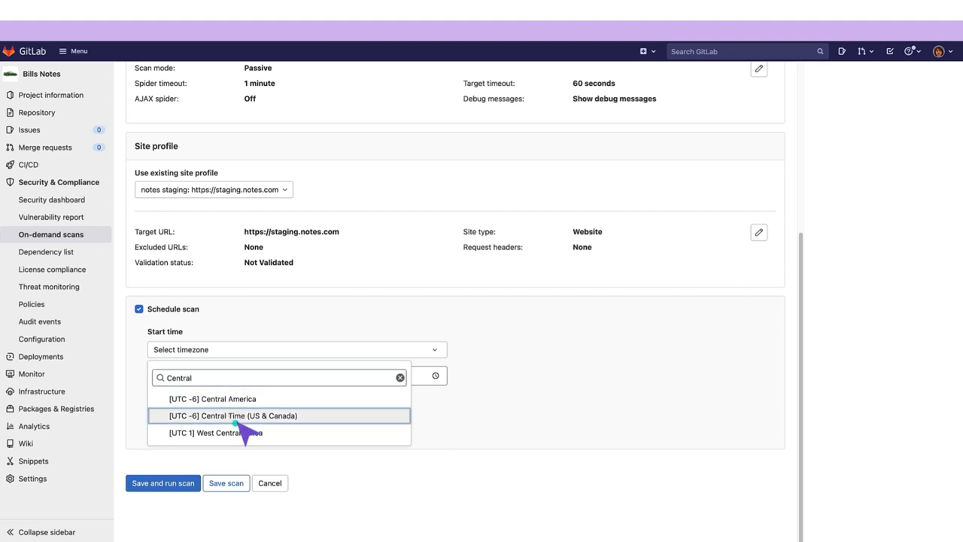
left_click(232, 415)
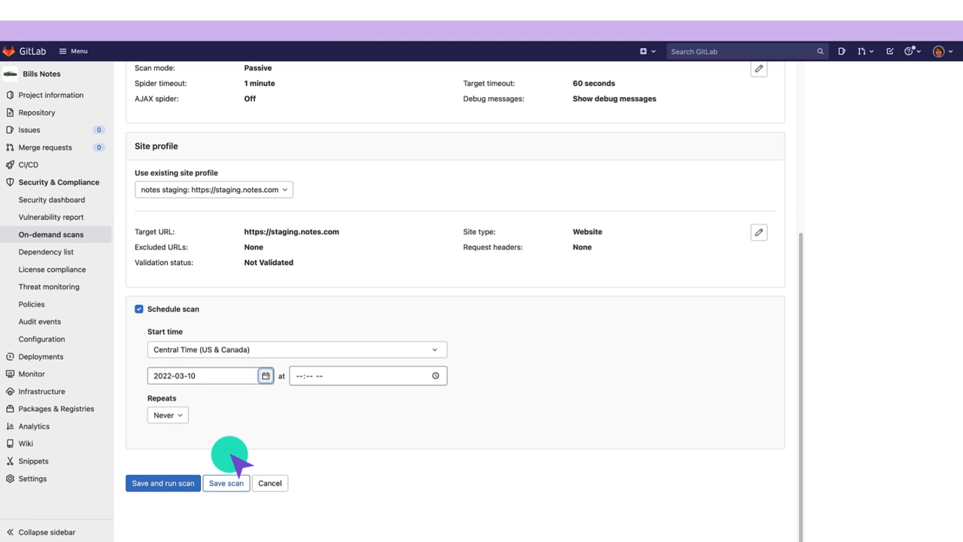
left_click(169, 416)
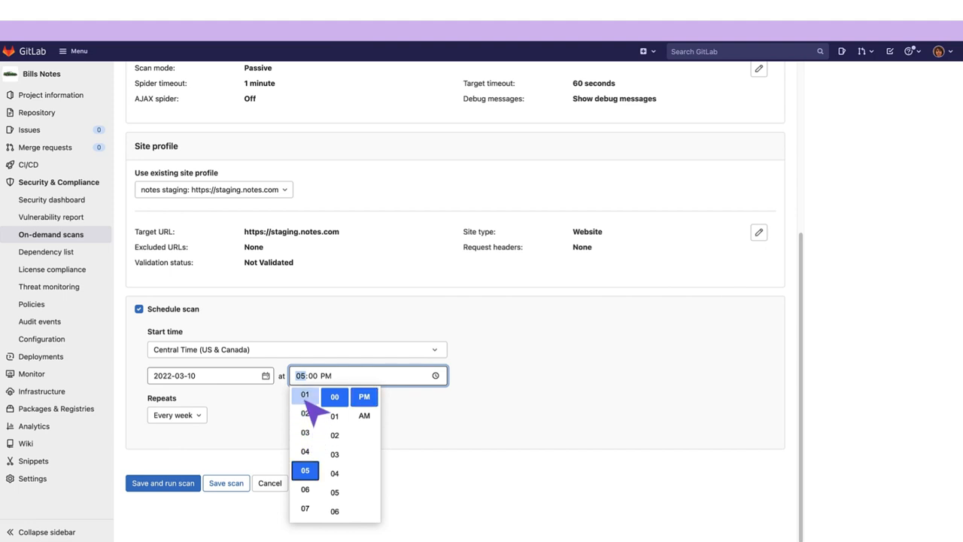
left_click(304, 394)
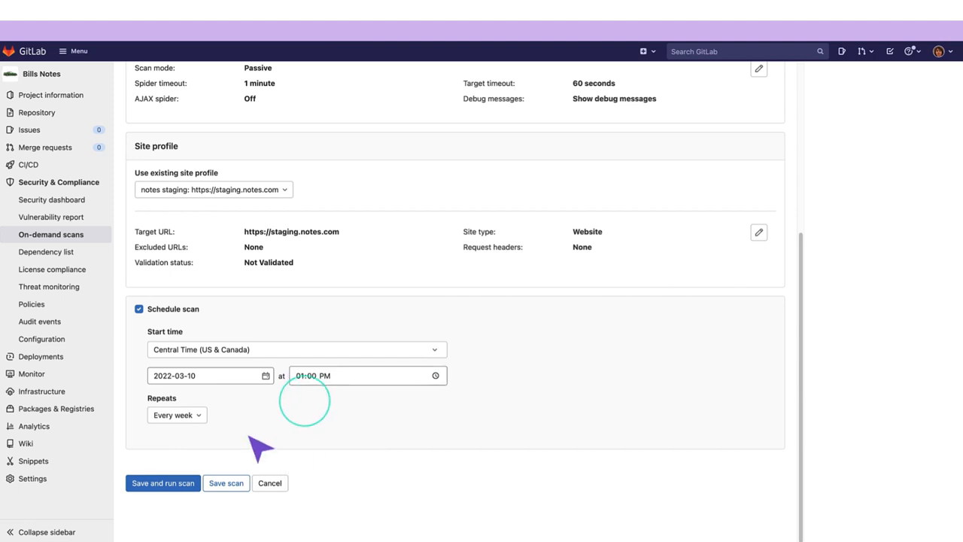
left_click(162, 483)
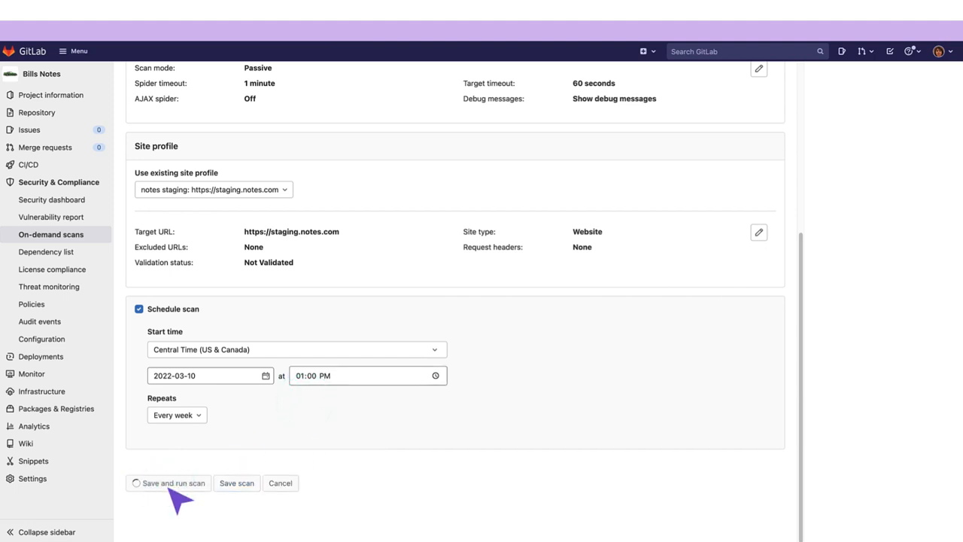
- Save and run the scan, then view 'notes staging - Thursday' running in the On-demand scans list
left_click(172, 483)
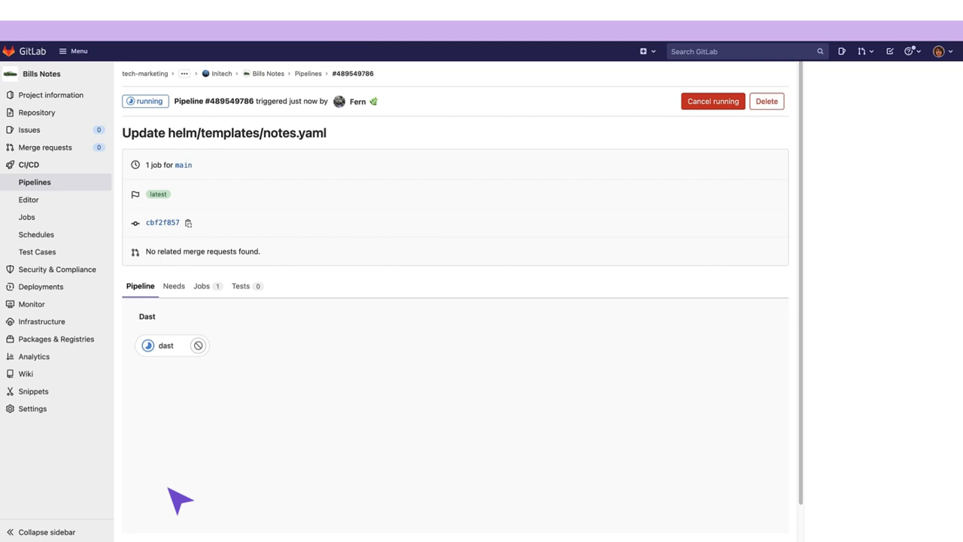
left_click(58, 268)
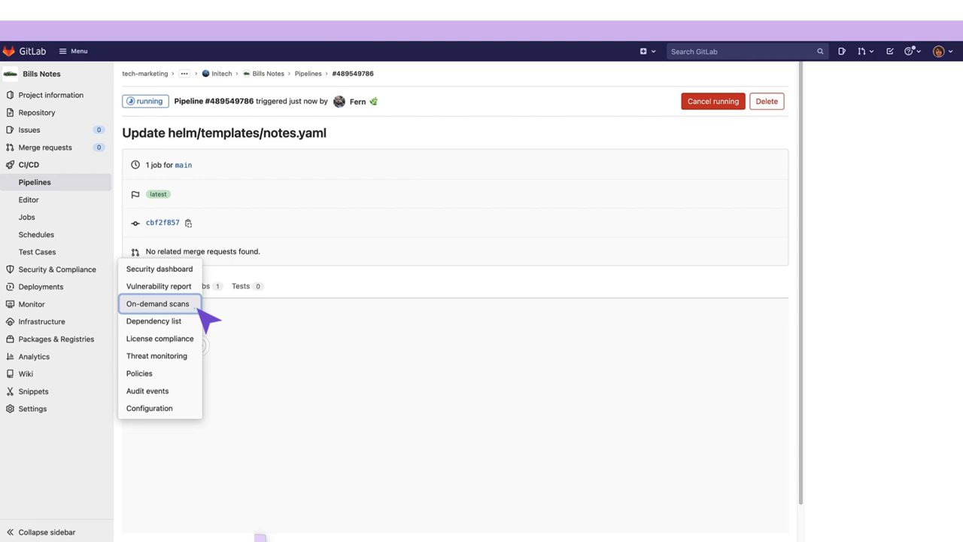
left_click(157, 304)
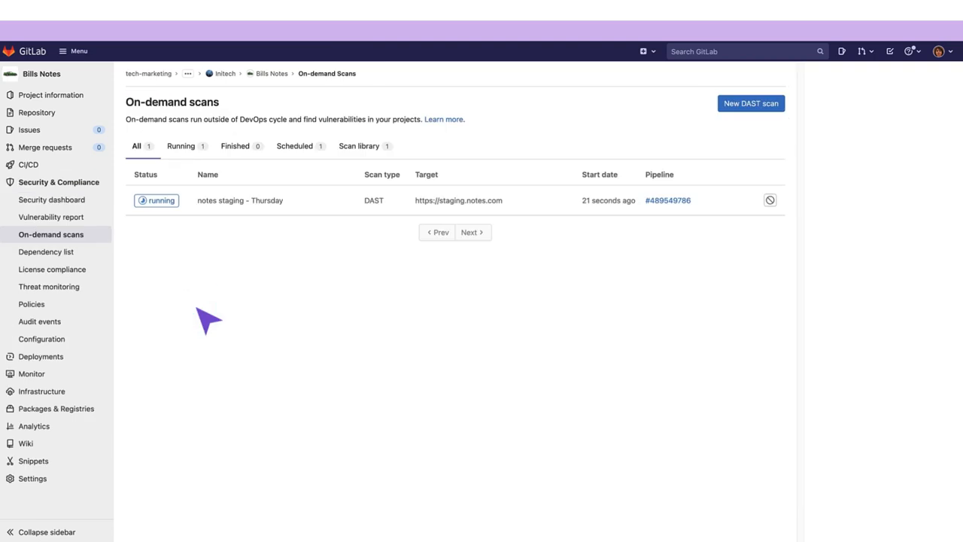